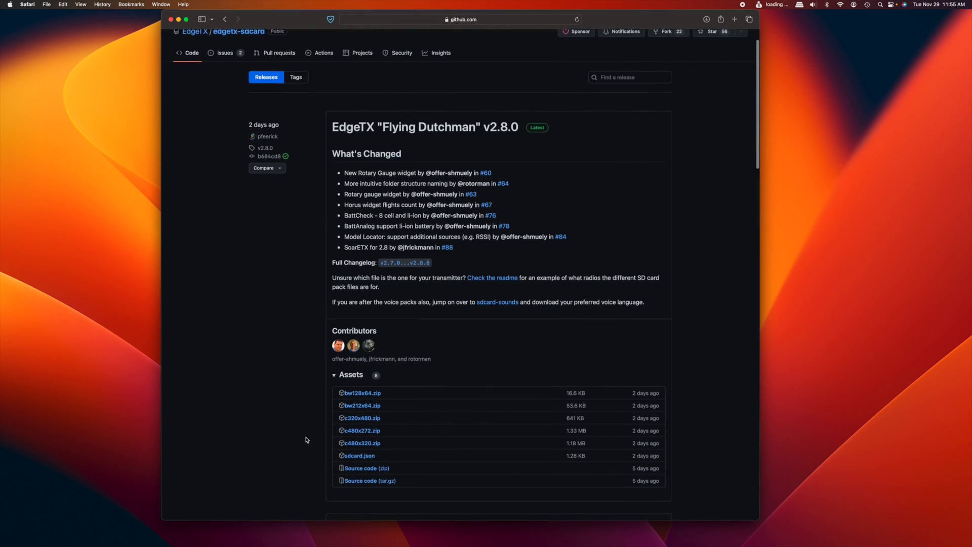
Start the EdgeTX install wizard, choose firmware version v2.8.0, and continue
{"action": "scroll", "scroll_direction": "down", "scroll_amount": 3}
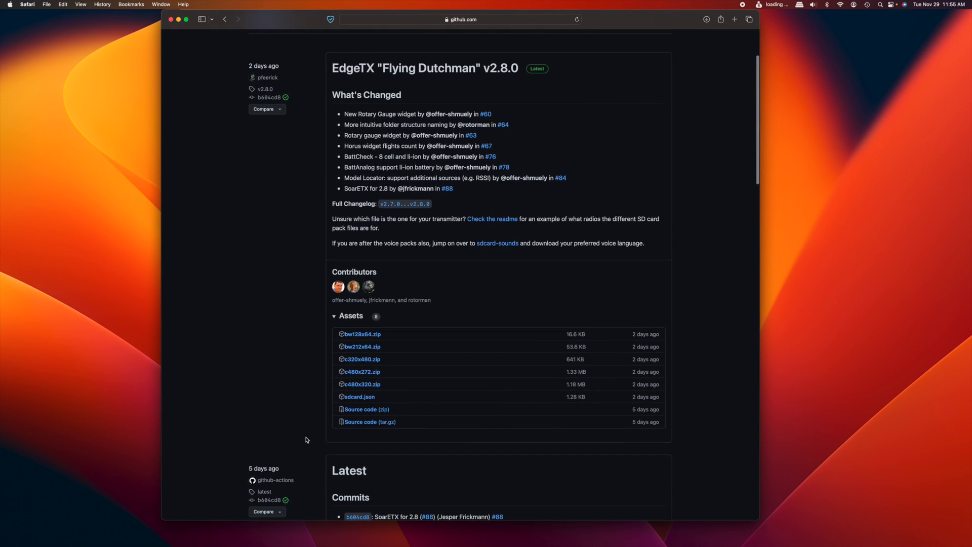
{"action": "mouse_move", "coordinate": [361, 371]}
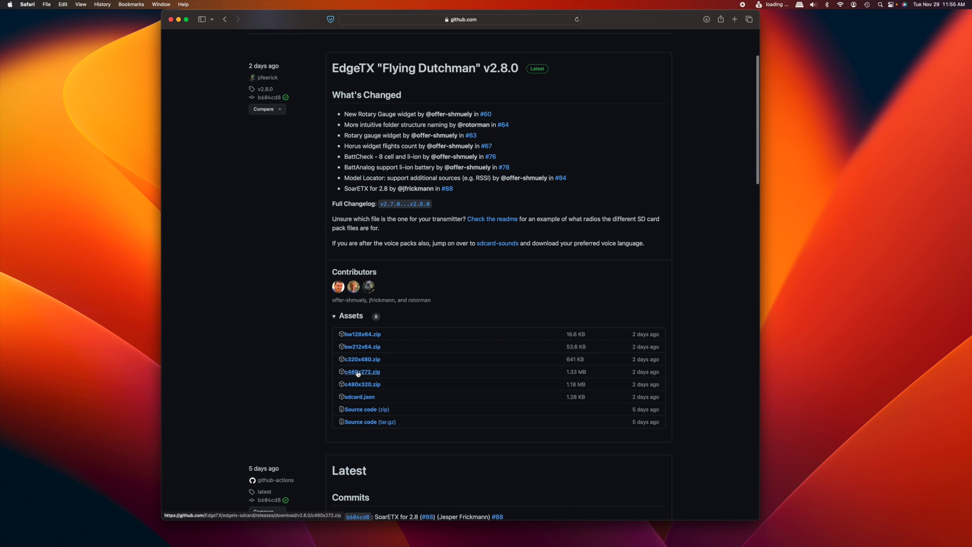
{"action": "mouse_move", "coordinate": [285, 448]}
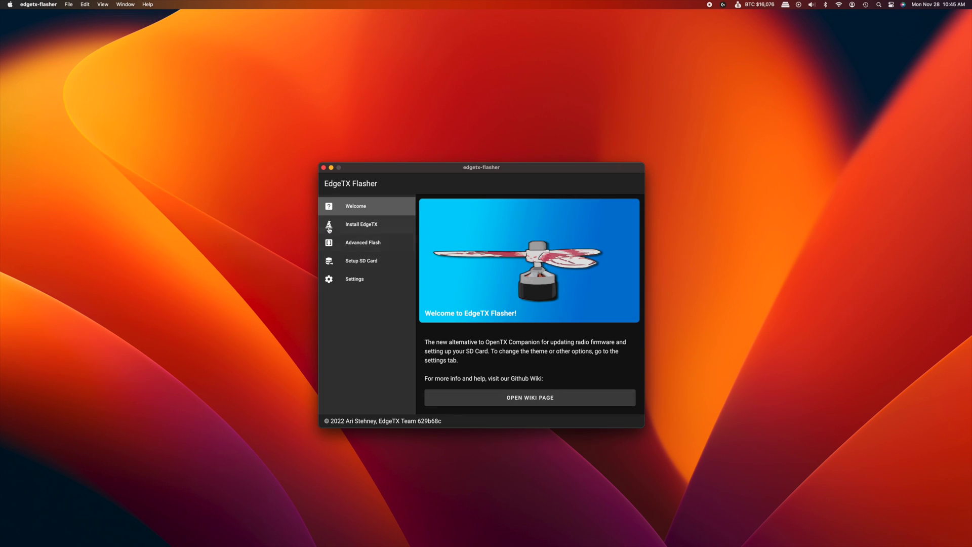
{"action": "left_click", "coordinate": [362, 223]}
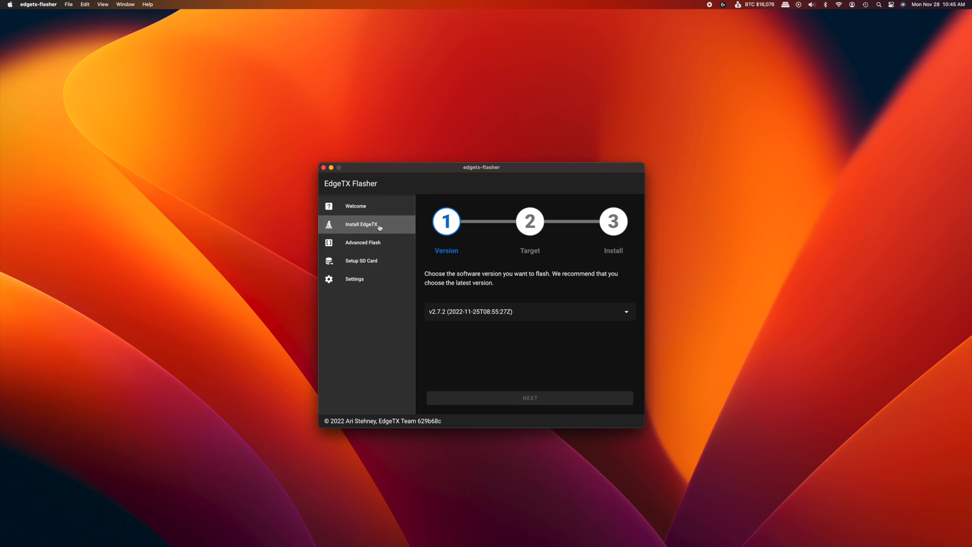
{"action": "left_click", "coordinate": [528, 311]}
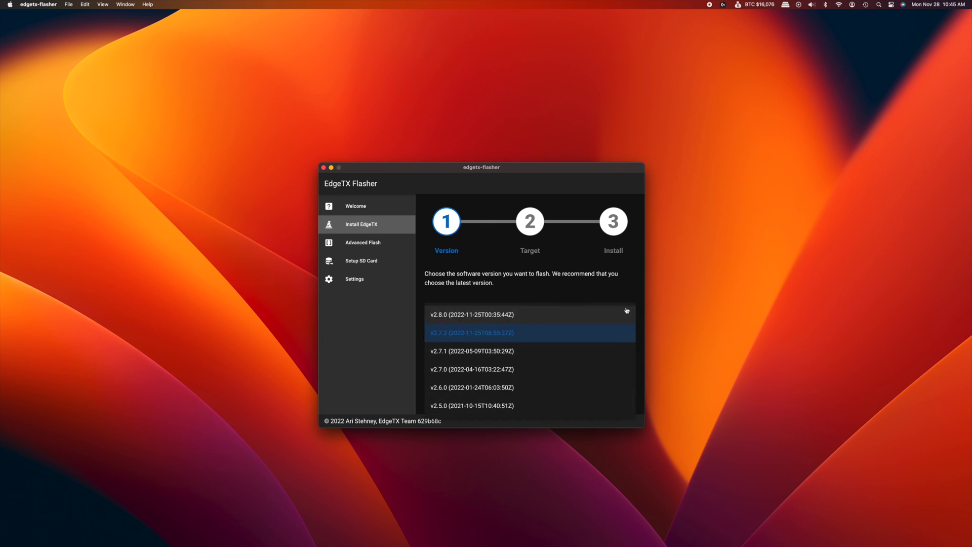
{"action": "left_click", "coordinate": [472, 315]}
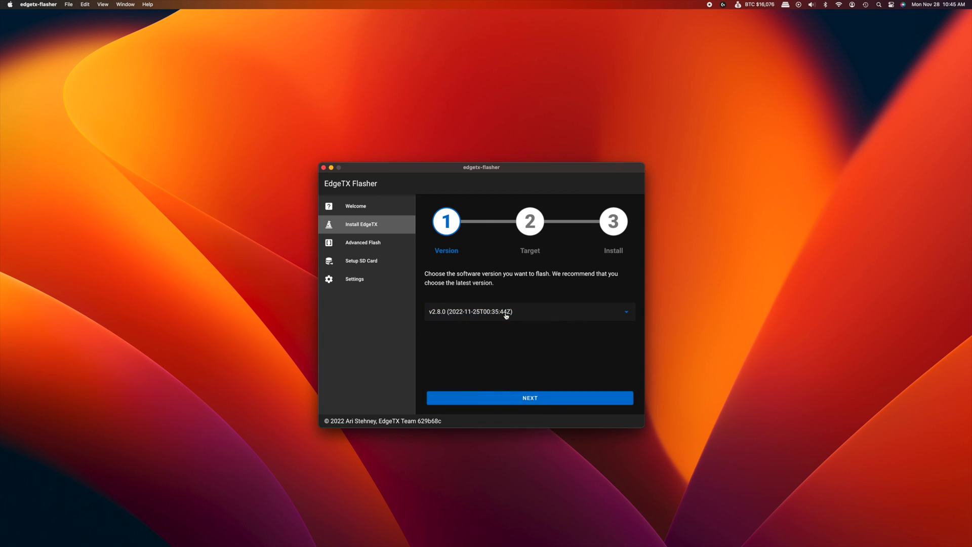
{"action": "left_click", "coordinate": [528, 398]}
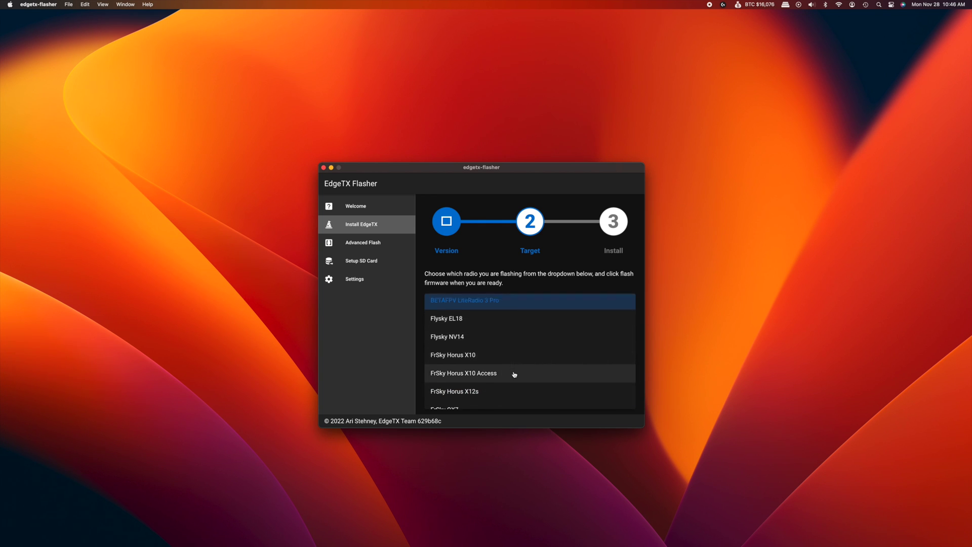
Select RadioMaster TX16S from the radio list
{"action": "scroll", "scroll_direction": "down", "scroll_amount": 3}
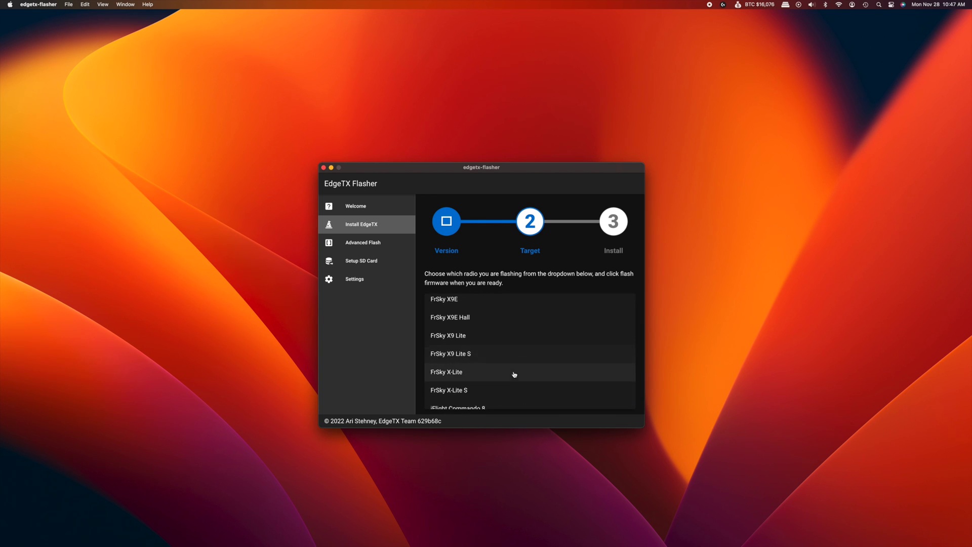
{"action": "scroll", "scroll_direction": "down", "scroll_amount": 3}
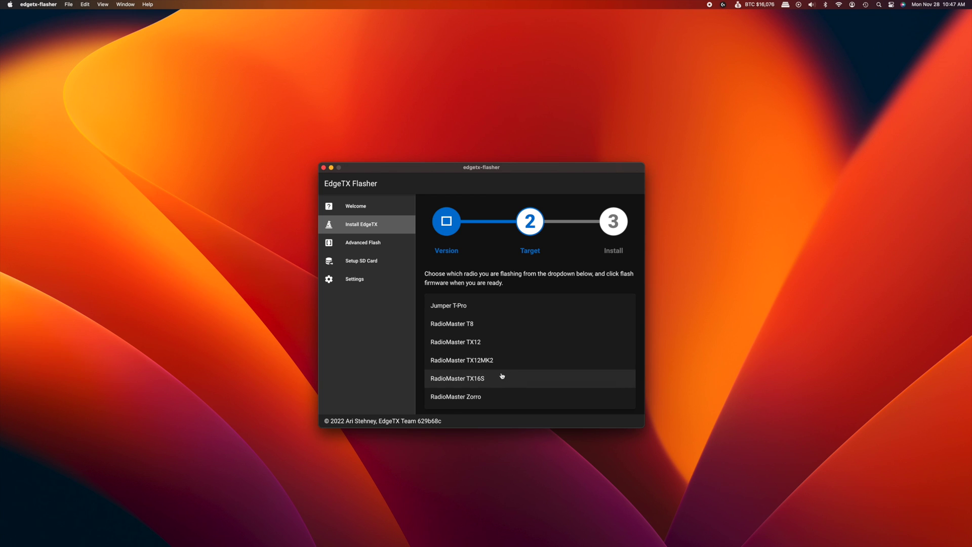
{"action": "left_click", "coordinate": [456, 378]}
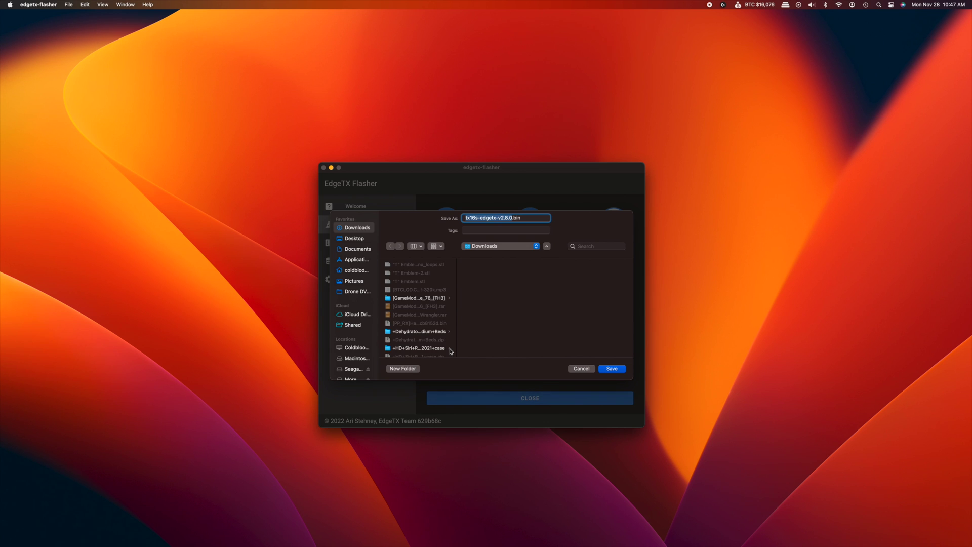
{"action": "mouse_move", "coordinate": [471, 298]}
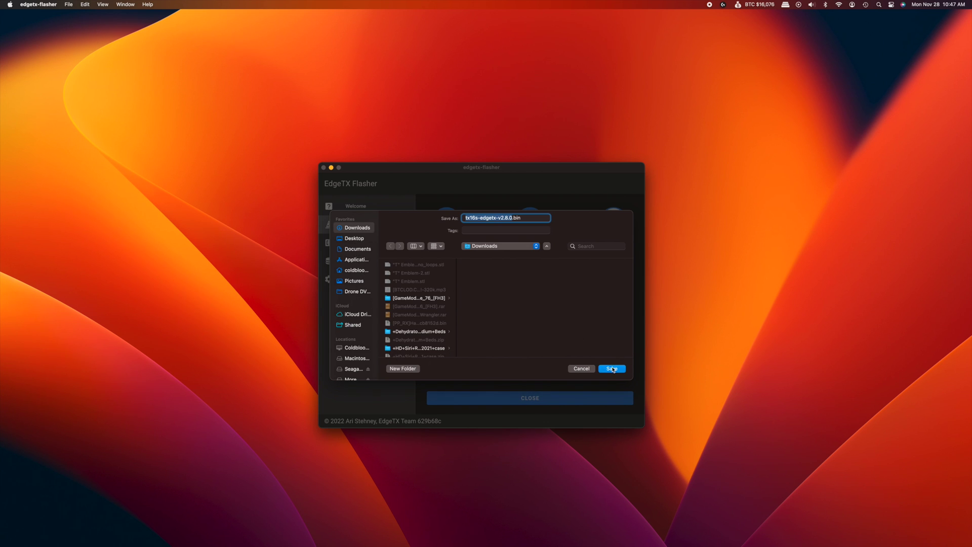
Save tx16s-edgetx-v2.8.0.bin into the Downloads folder
{"action": "left_click", "coordinate": [610, 368]}
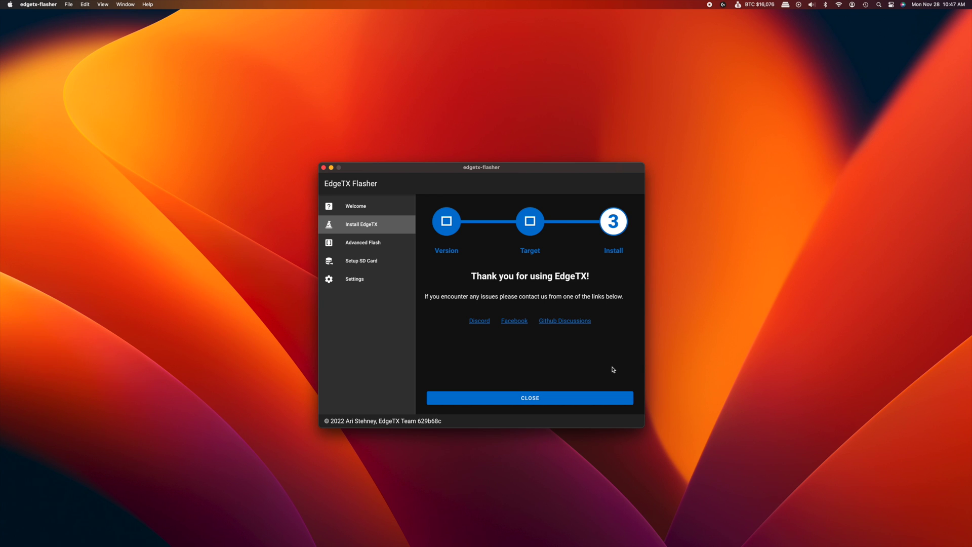